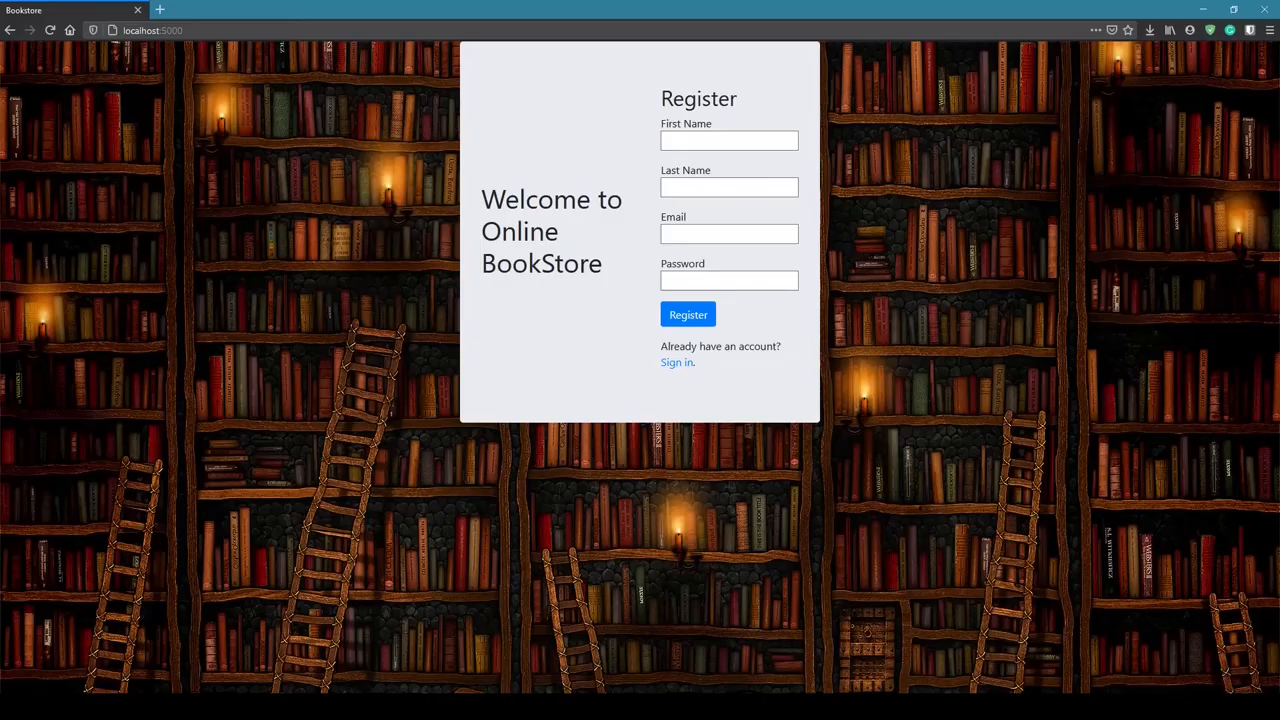
Fill in the registration form for John Smith with email john.shmith and register.
click(728, 140)
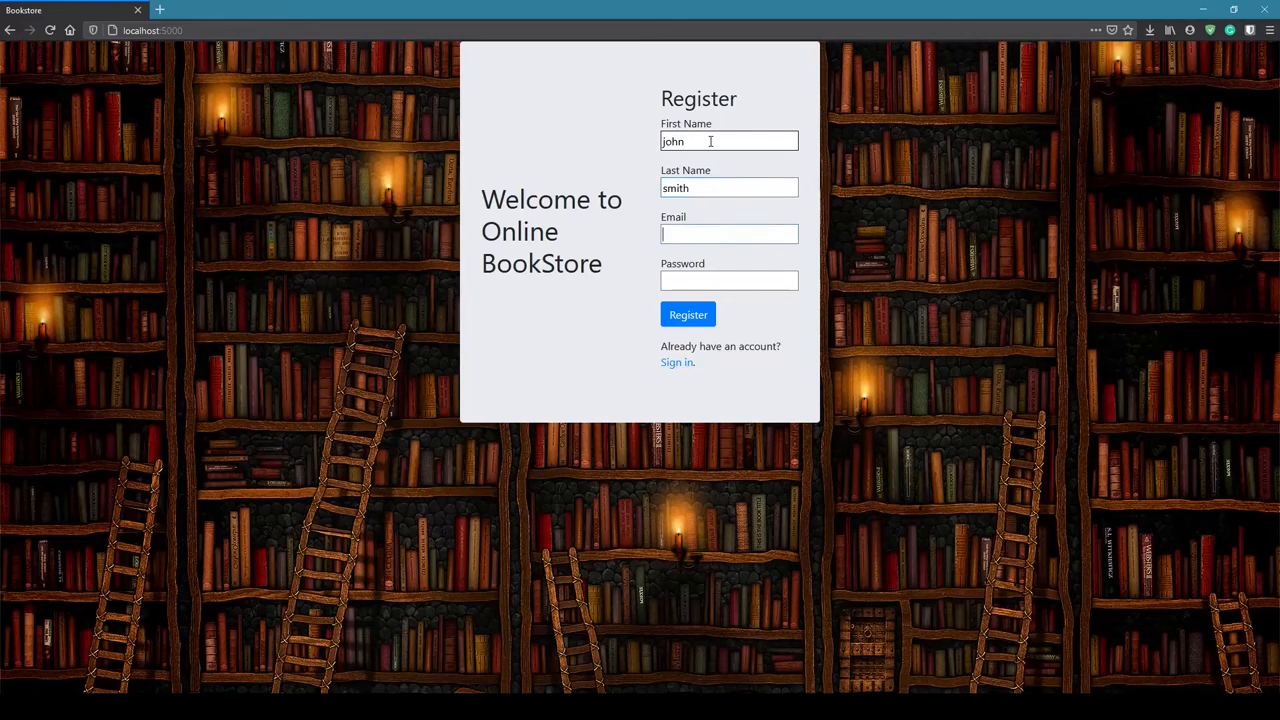
text(john.shmith)
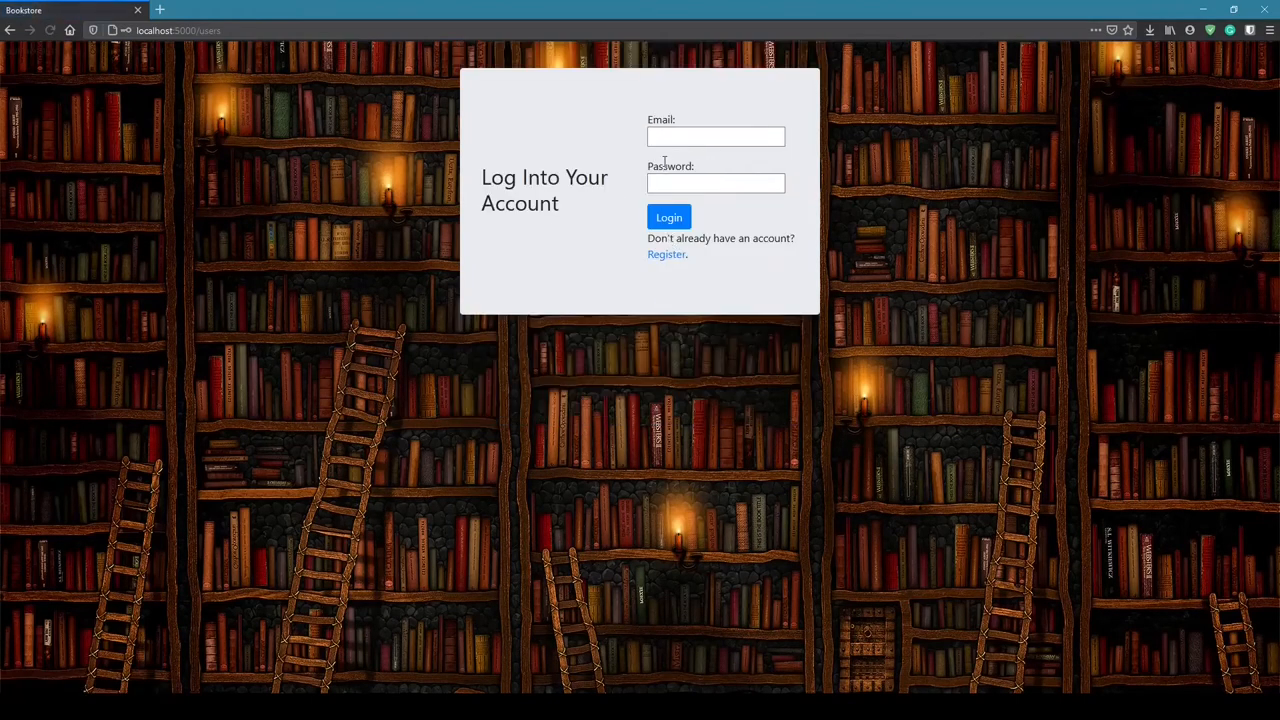
Log in as John Smith with his email and password, then reach Search Books.
text(john.smith@email.)
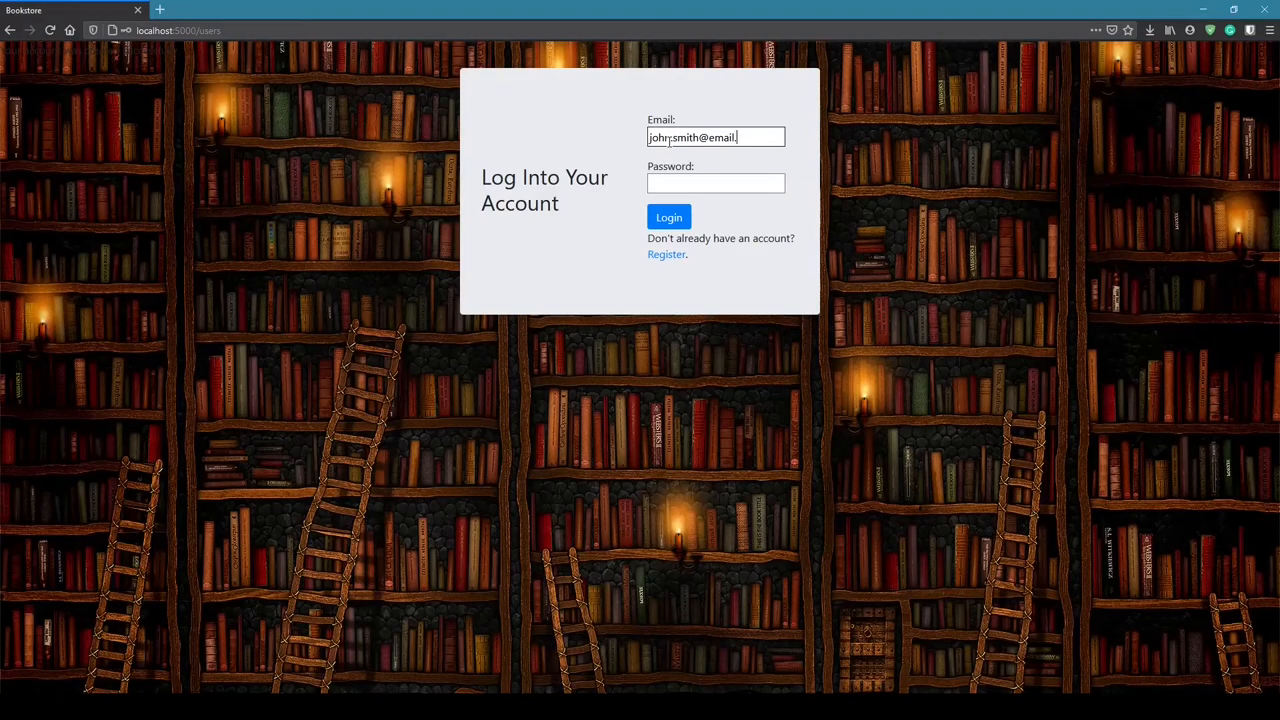
click(668, 217)
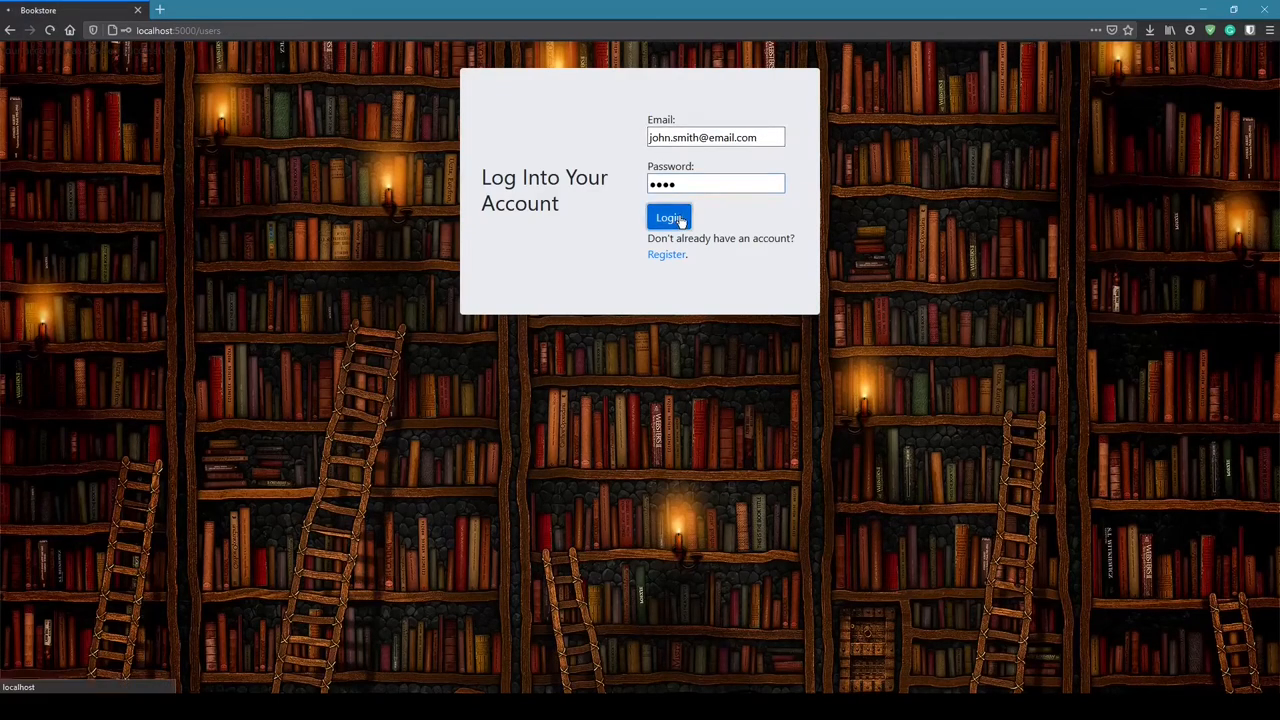
click(668, 218)
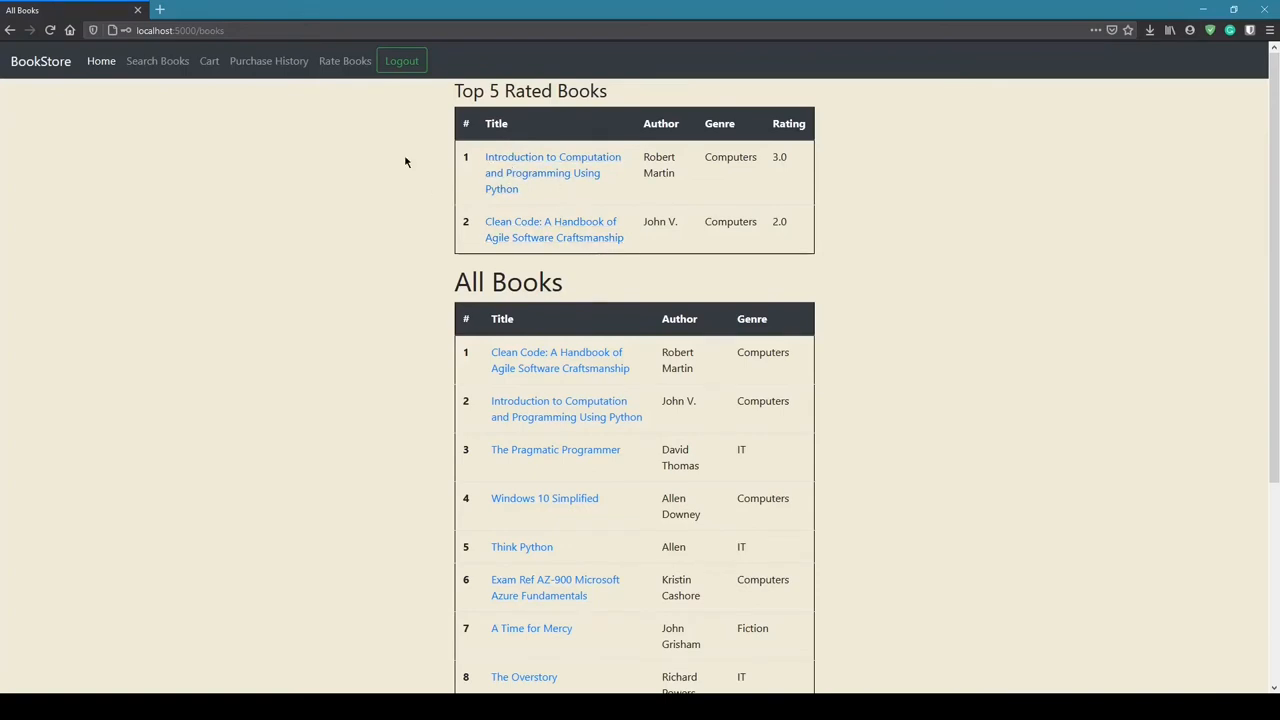
scroll(down, 3)
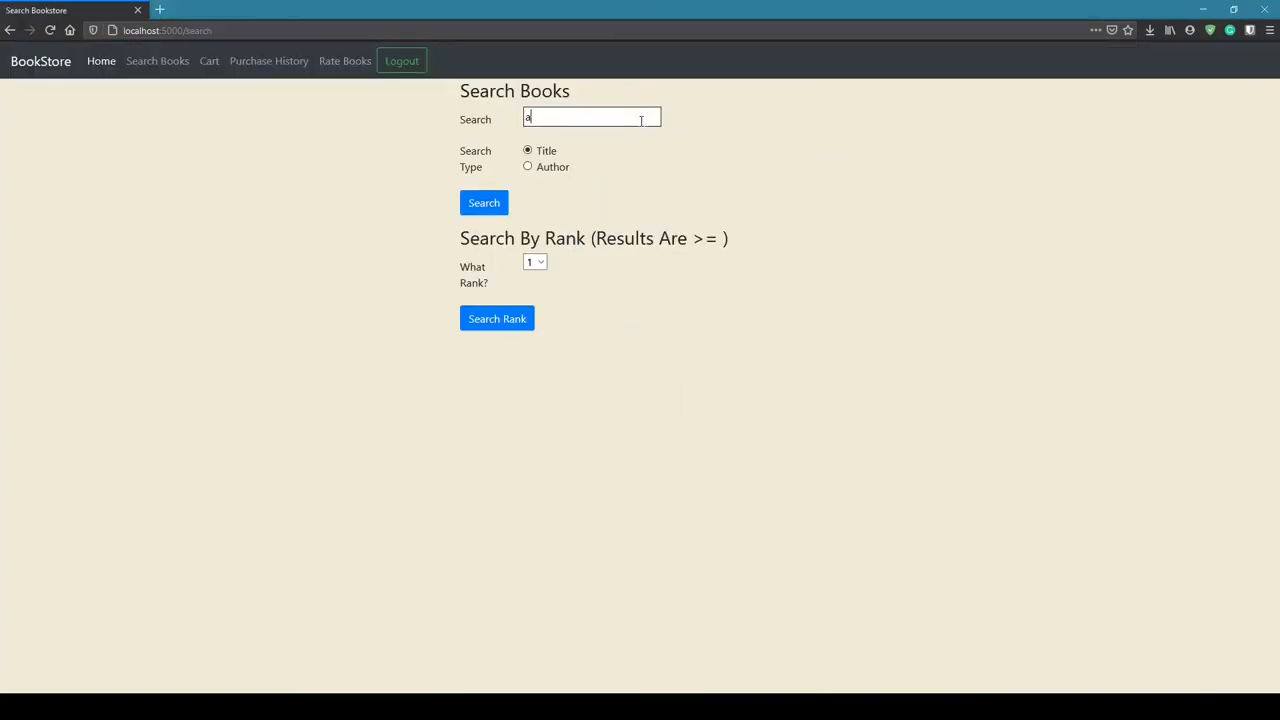
Search titles for 'an', then 'obam', and open A Promised Land's details.
text(n)
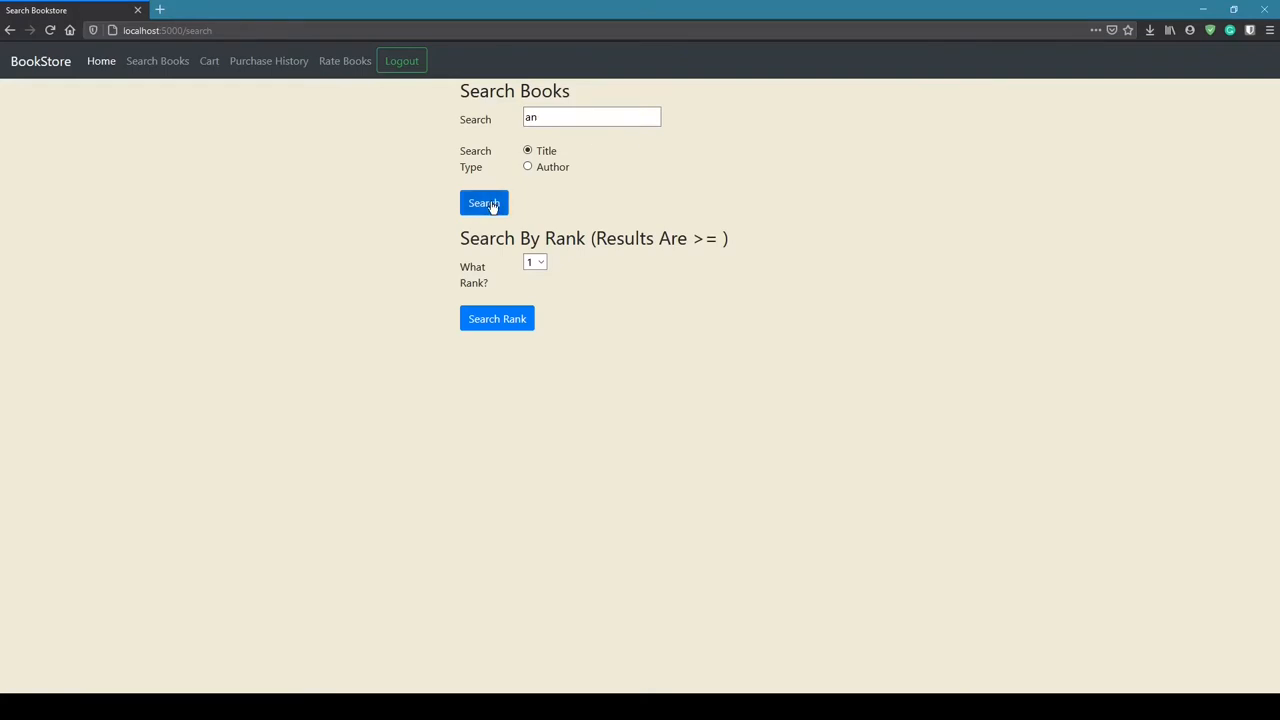
click(484, 203)
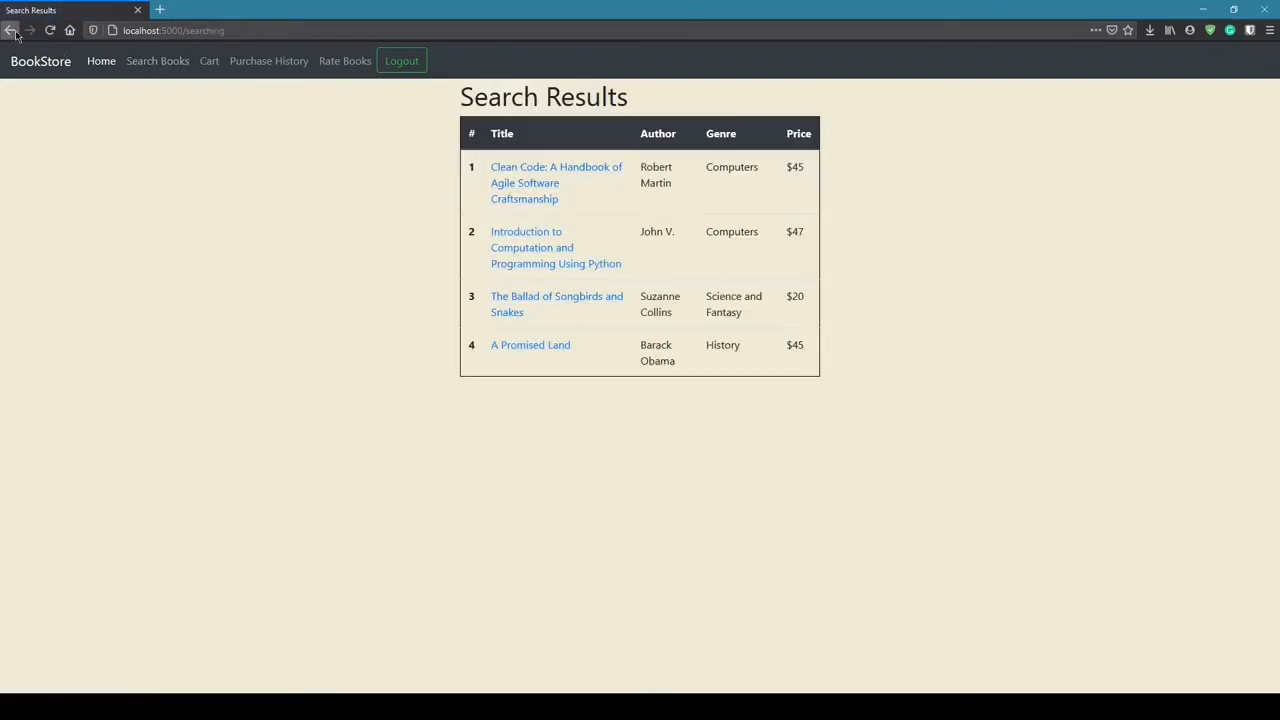
click(11, 30)
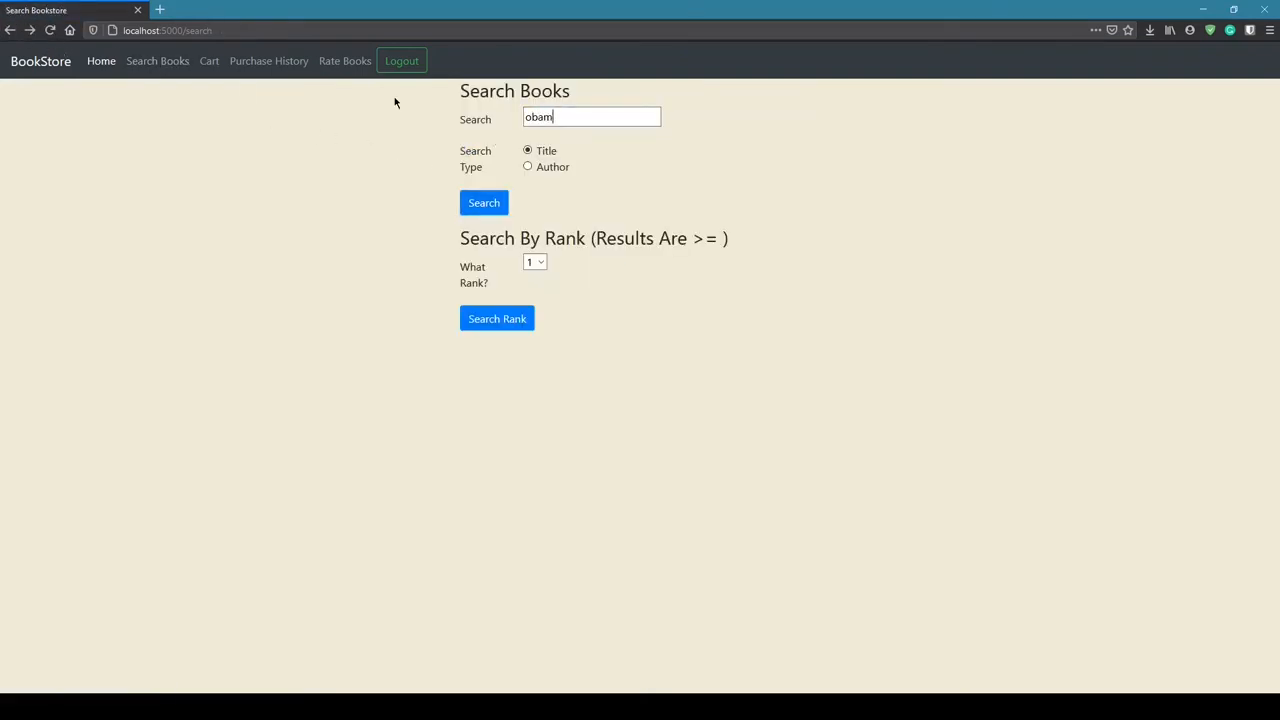
click(484, 202)
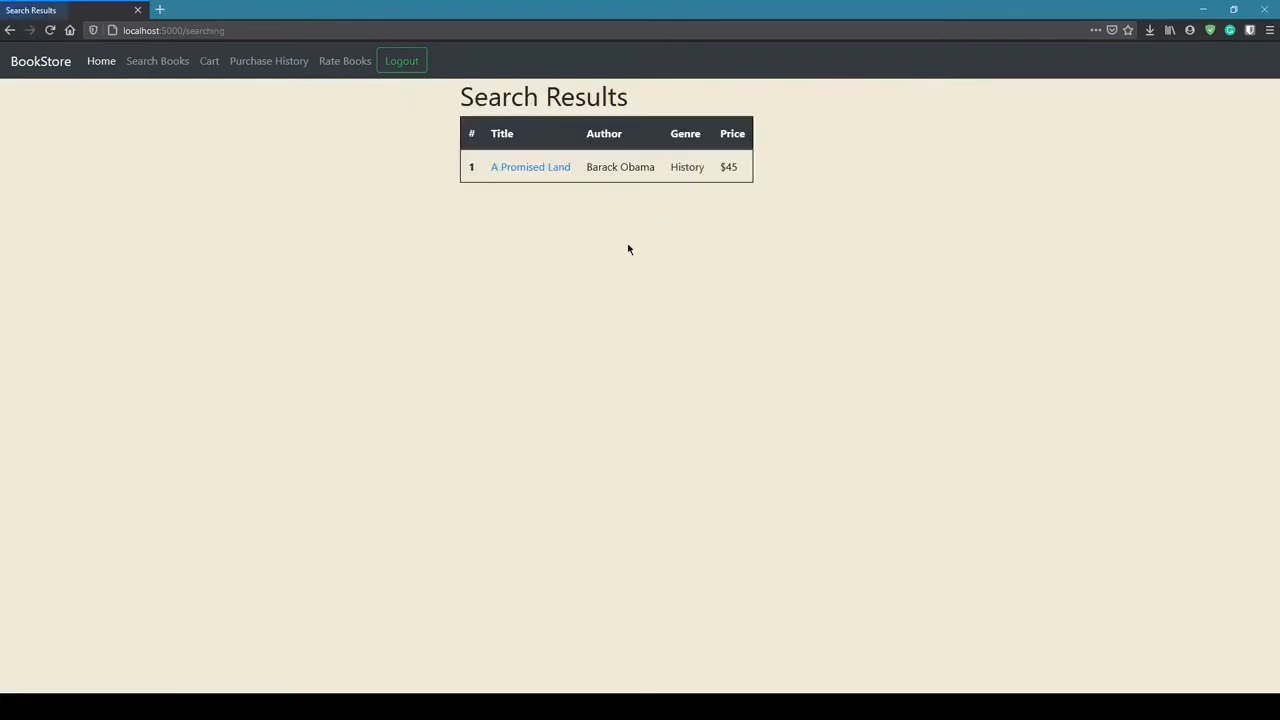
click(530, 167)
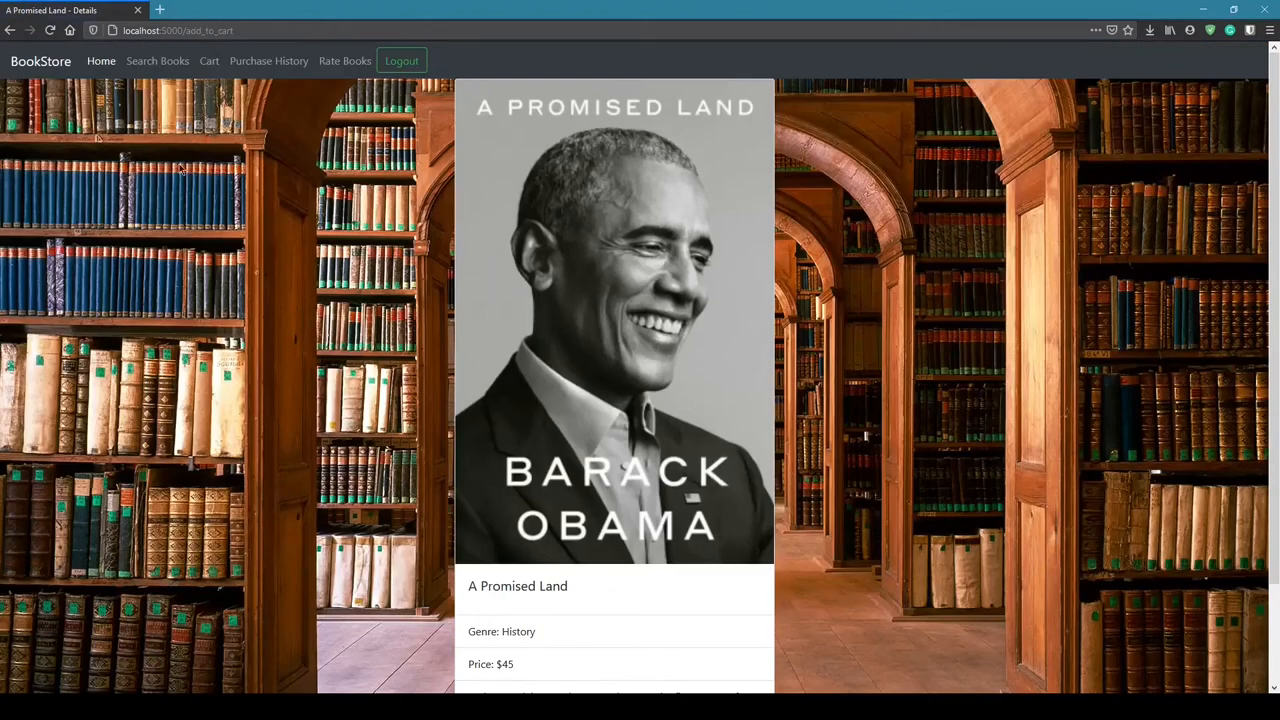
click(157, 61)
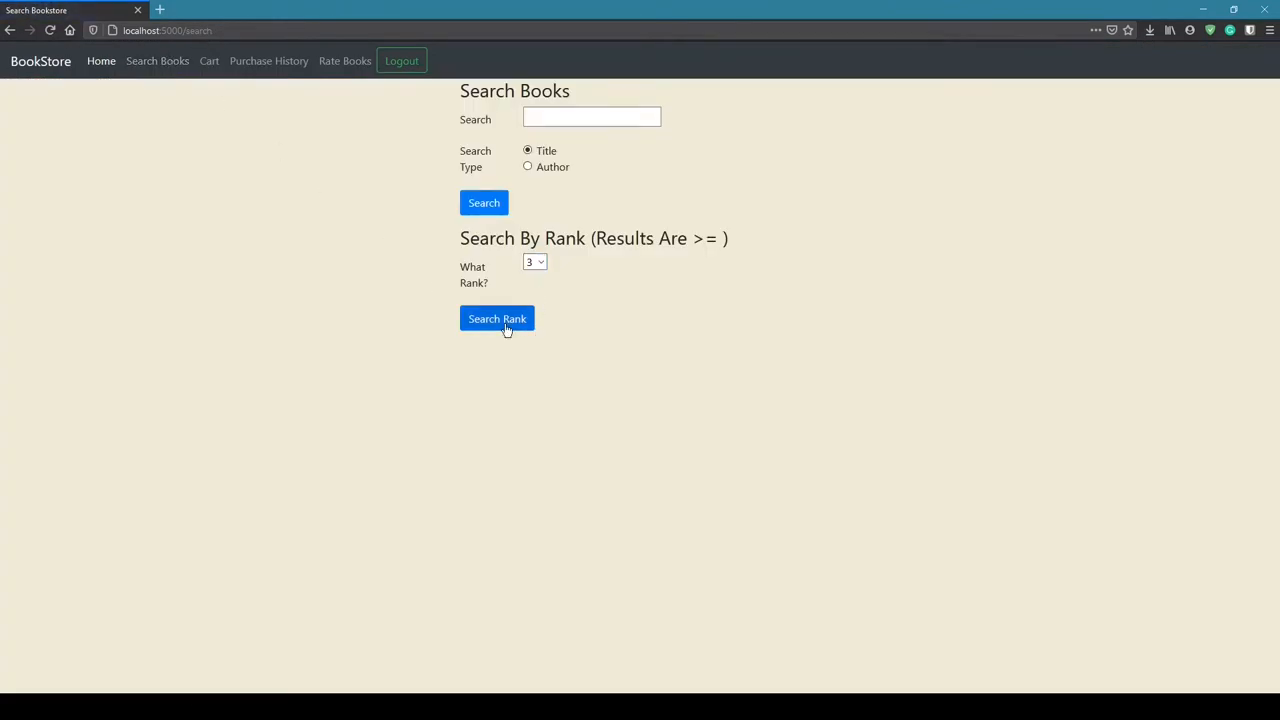
Search for books ranked 3 or higher, finding one at 3.0, then return to All Books.
click(497, 318)
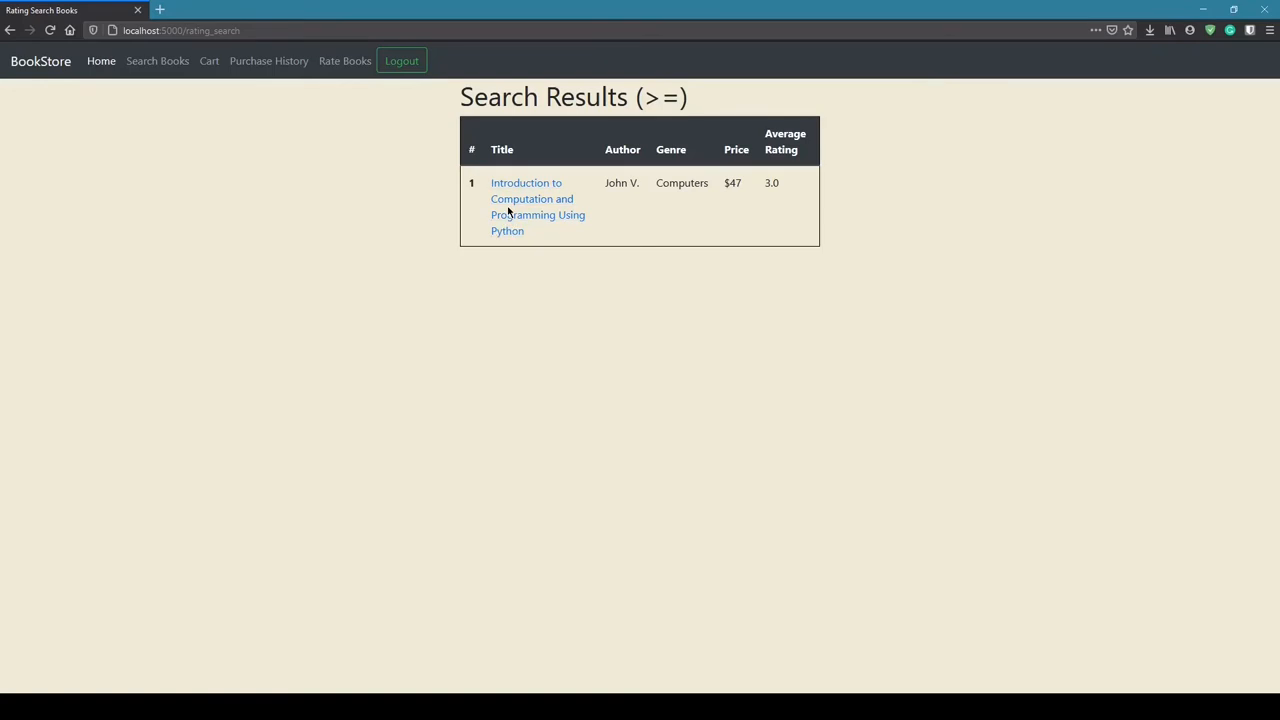
click(525, 182)
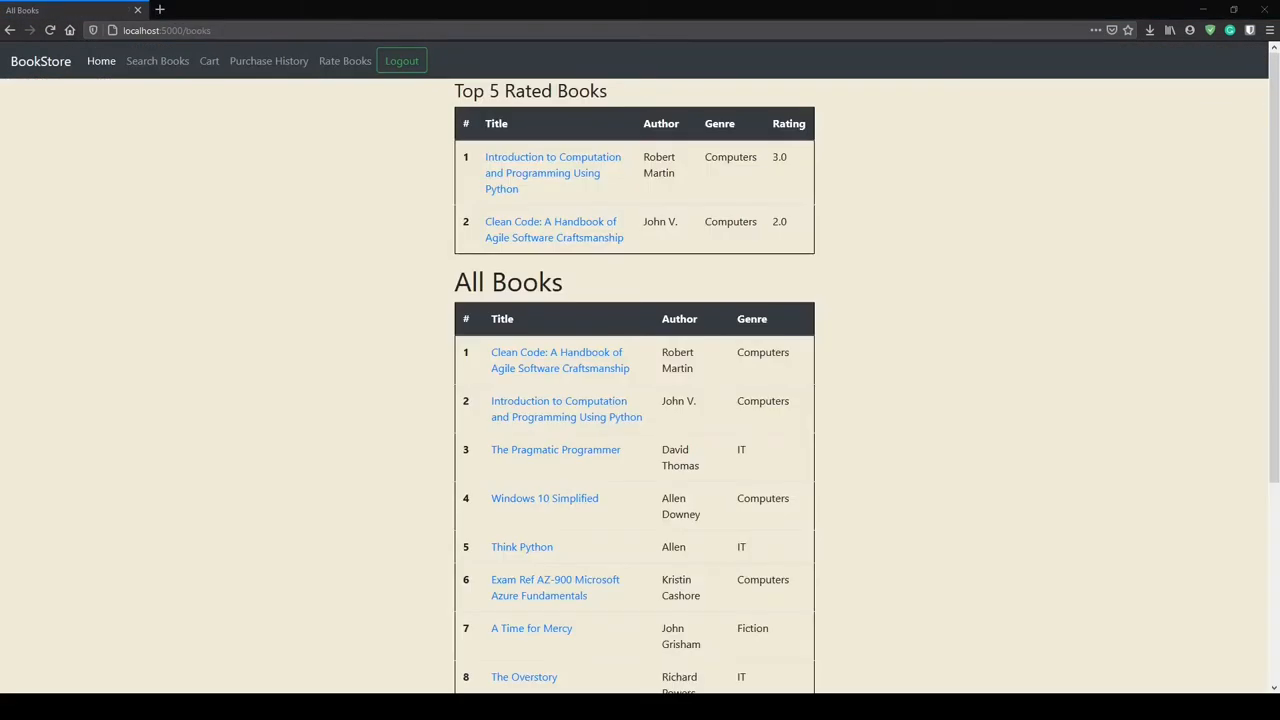
Remove The Overstory from the cart, buy the other three books for $503, and check purchase history.
click(209, 61)
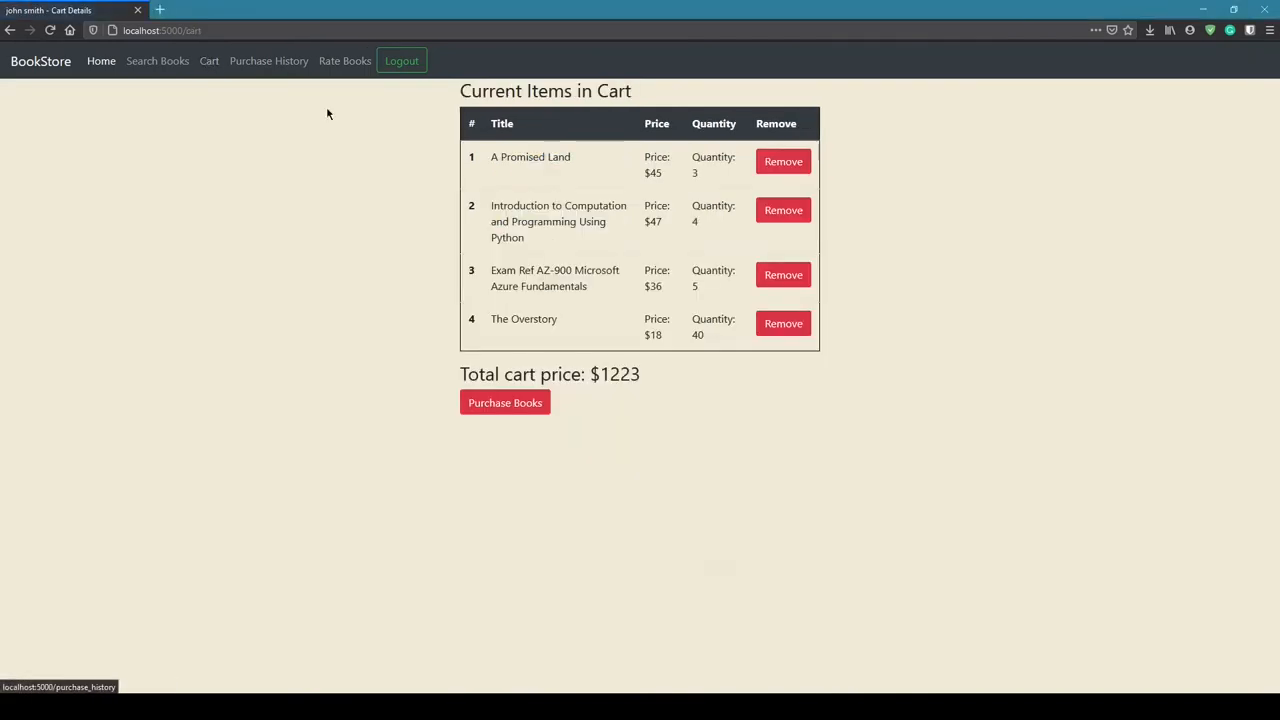
mouse_move(725, 251)
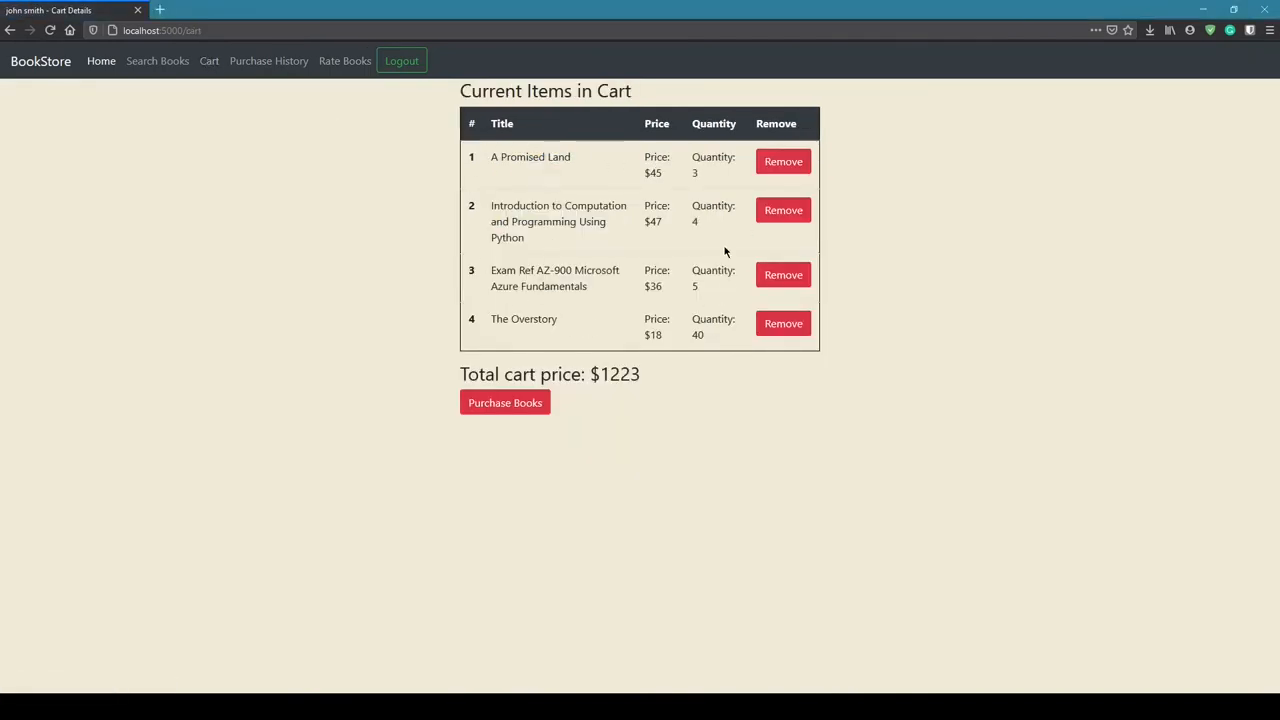
mouse_move(611, 334)
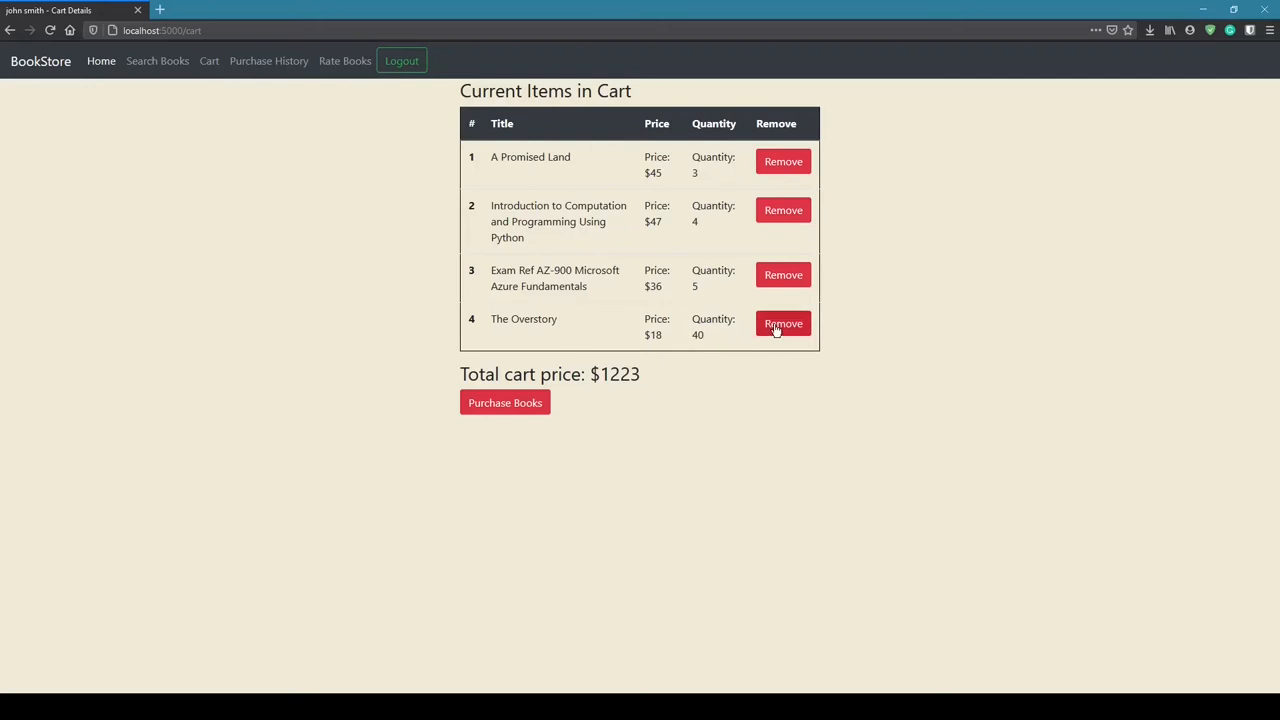
click(783, 323)
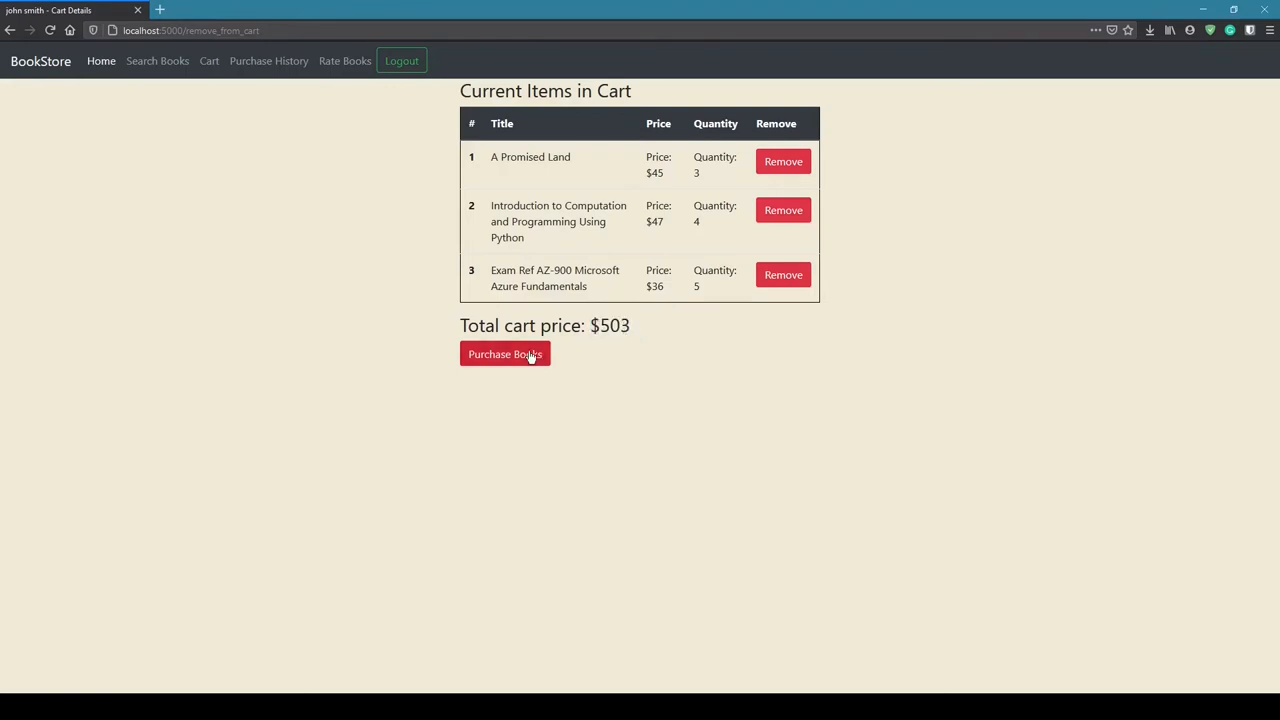
click(504, 354)
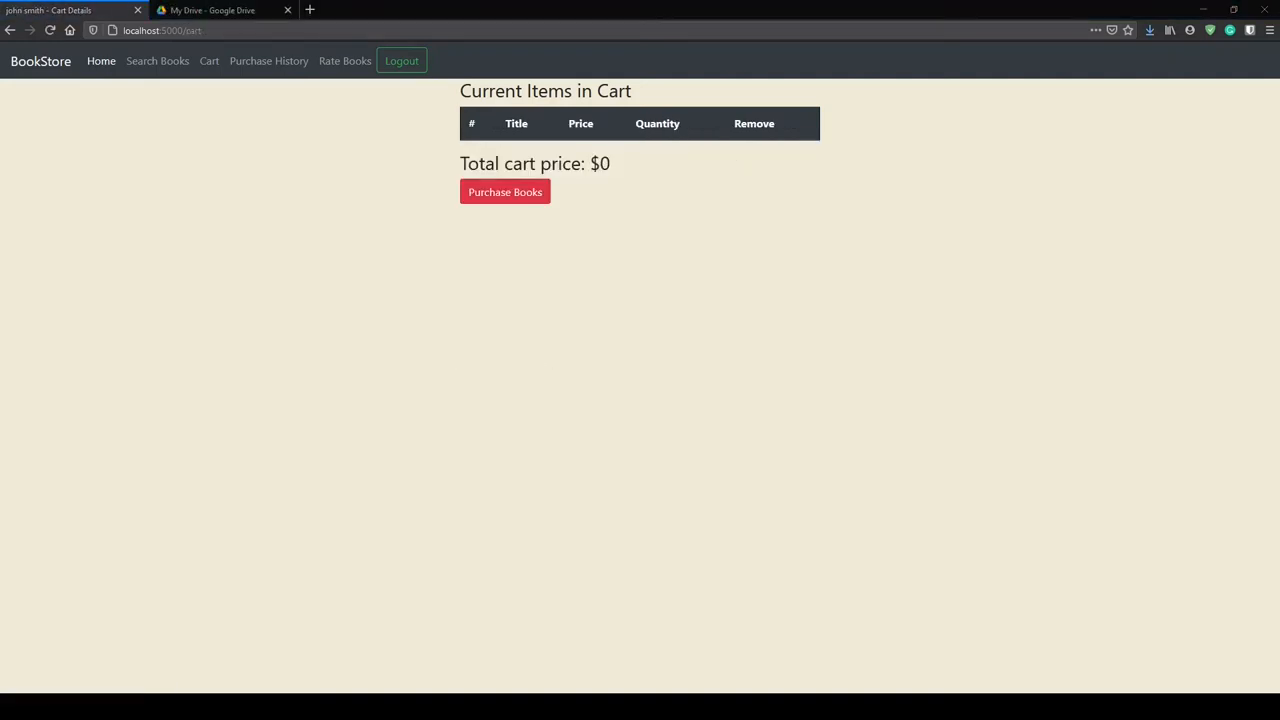
click(505, 191)
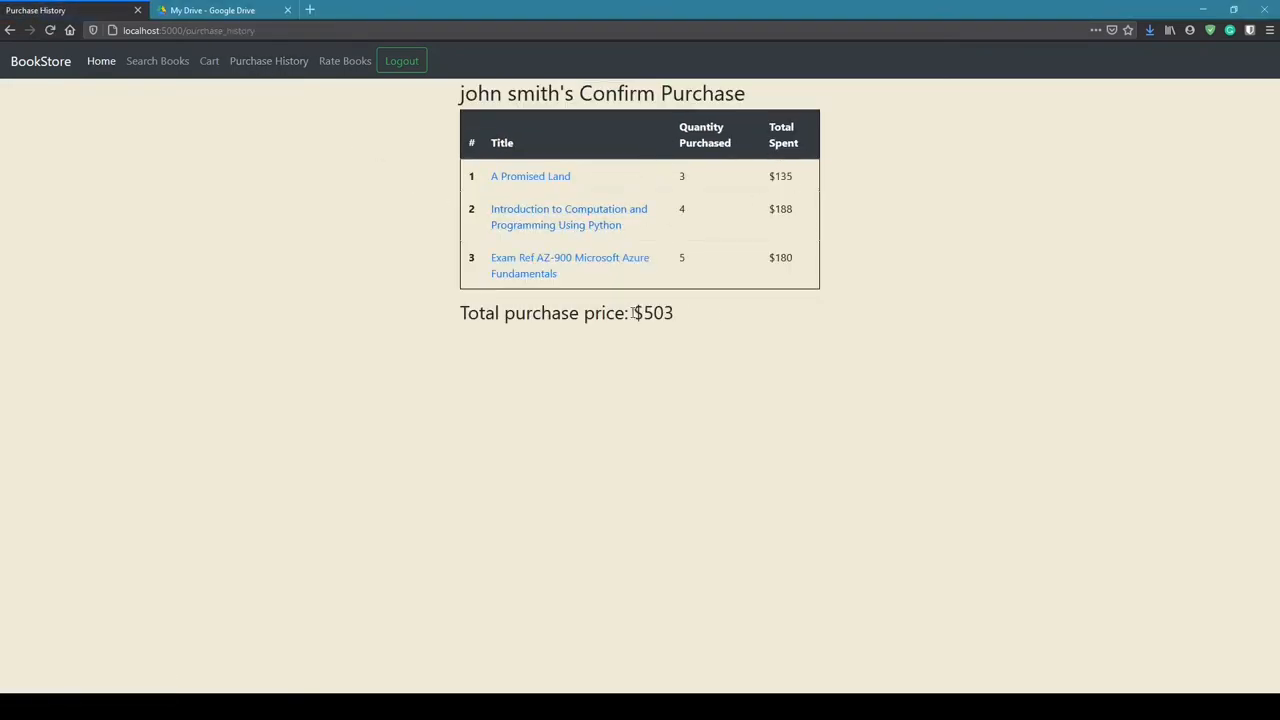
click(344, 60)
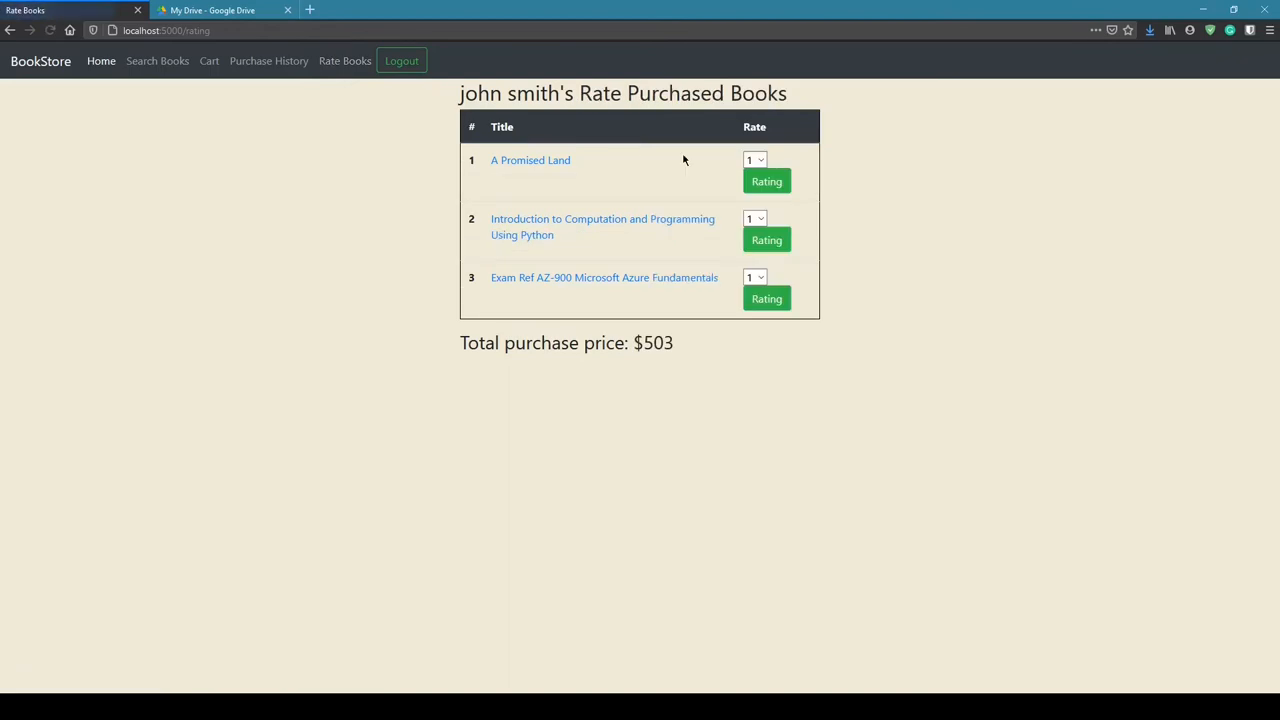
Rate A Promised Land 5, rate Azure Fundamentals, then view the updated Top 5 Rated Books.
click(755, 160)
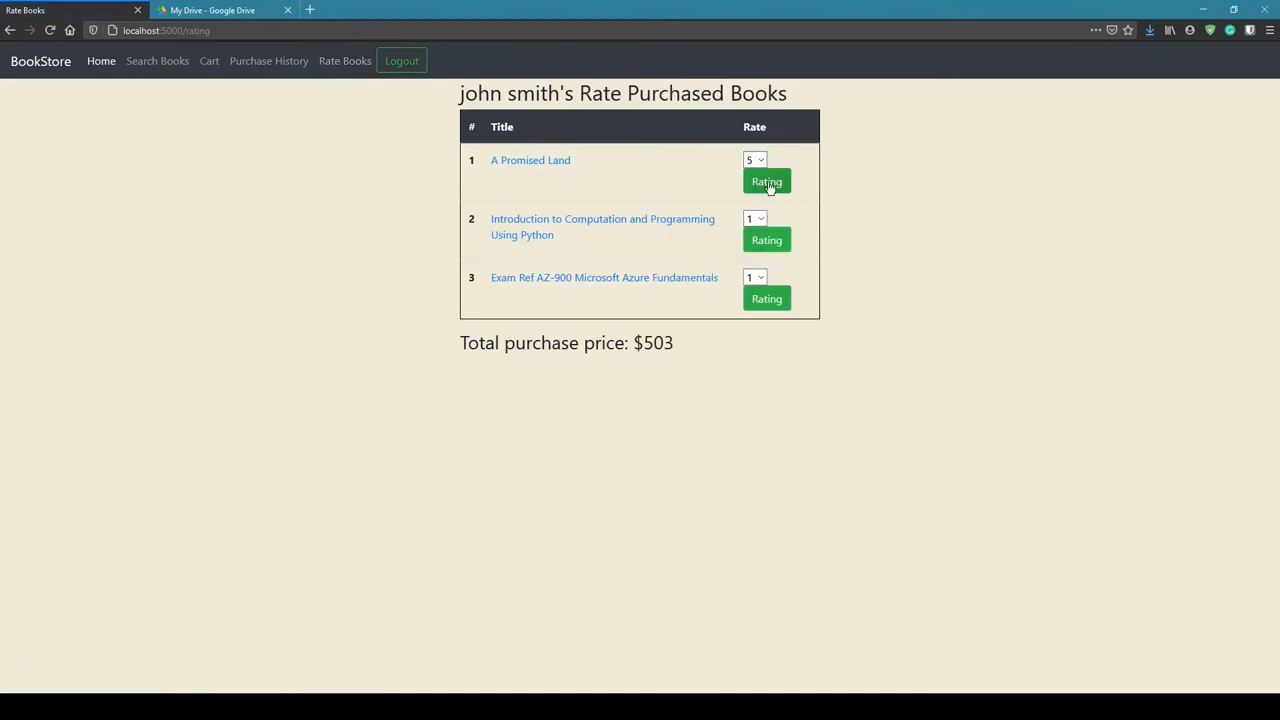
click(766, 181)
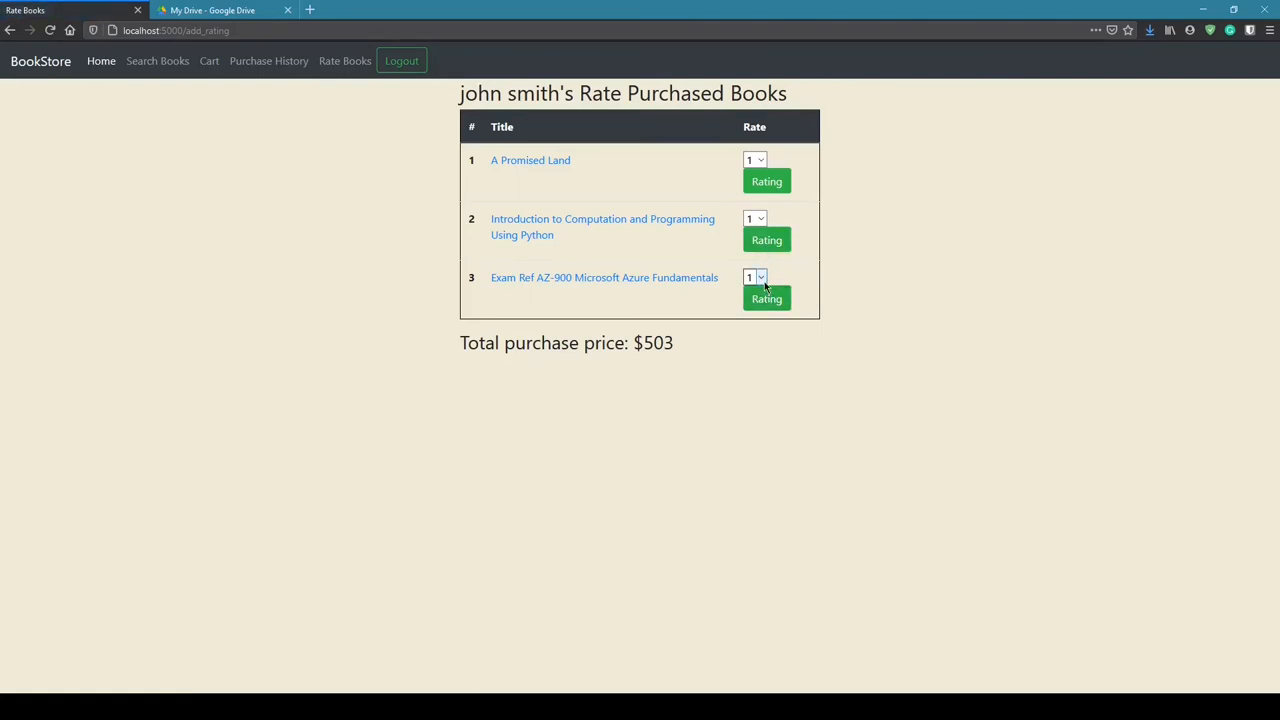
click(755, 277)
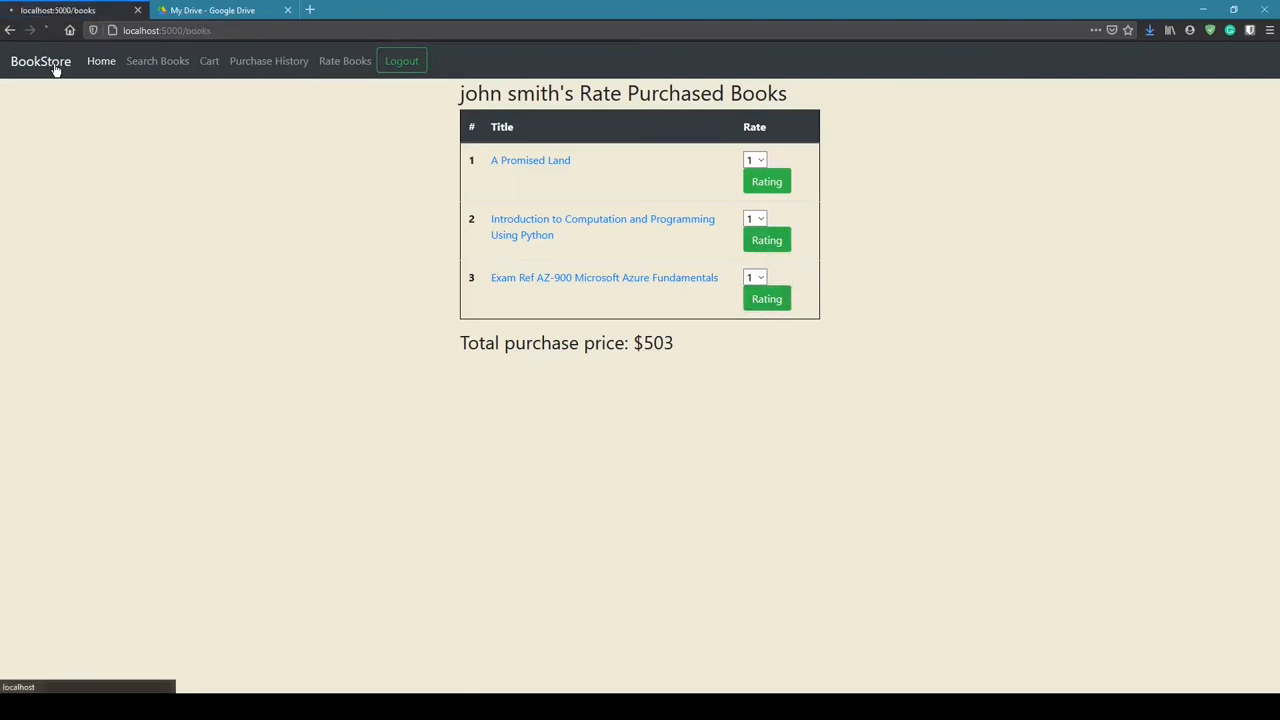
click(41, 61)
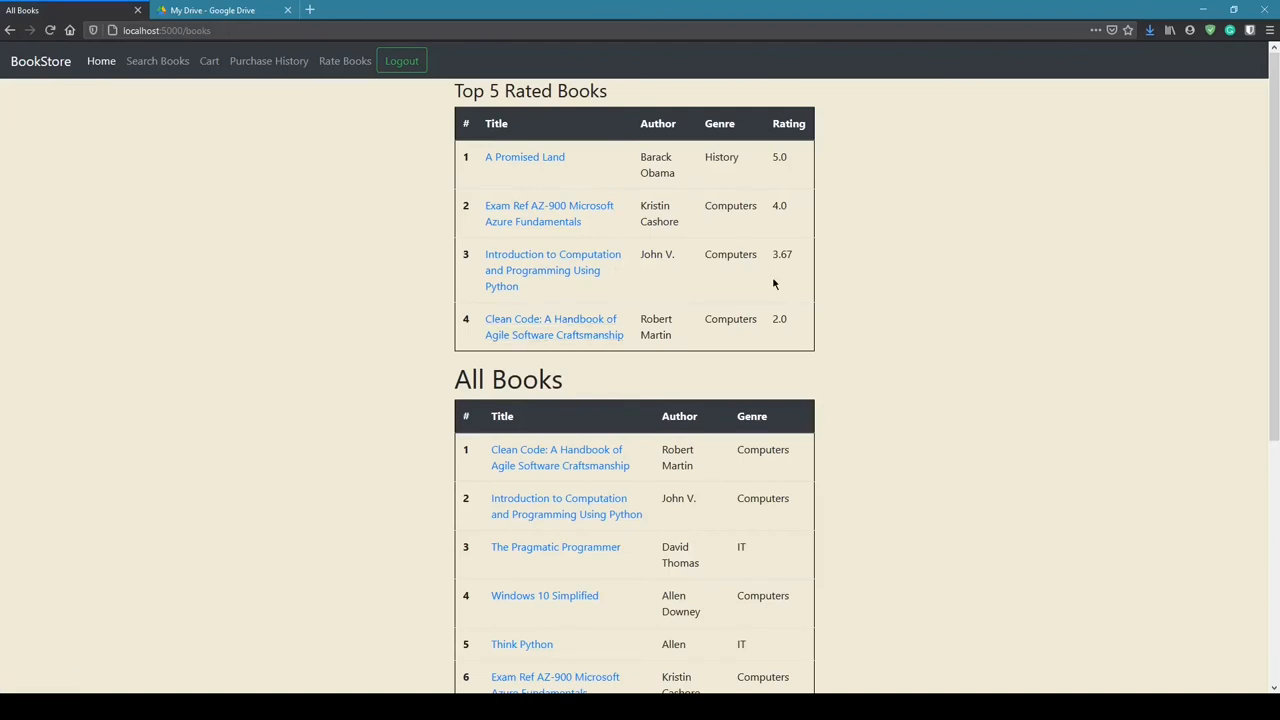
mouse_move(752, 313)
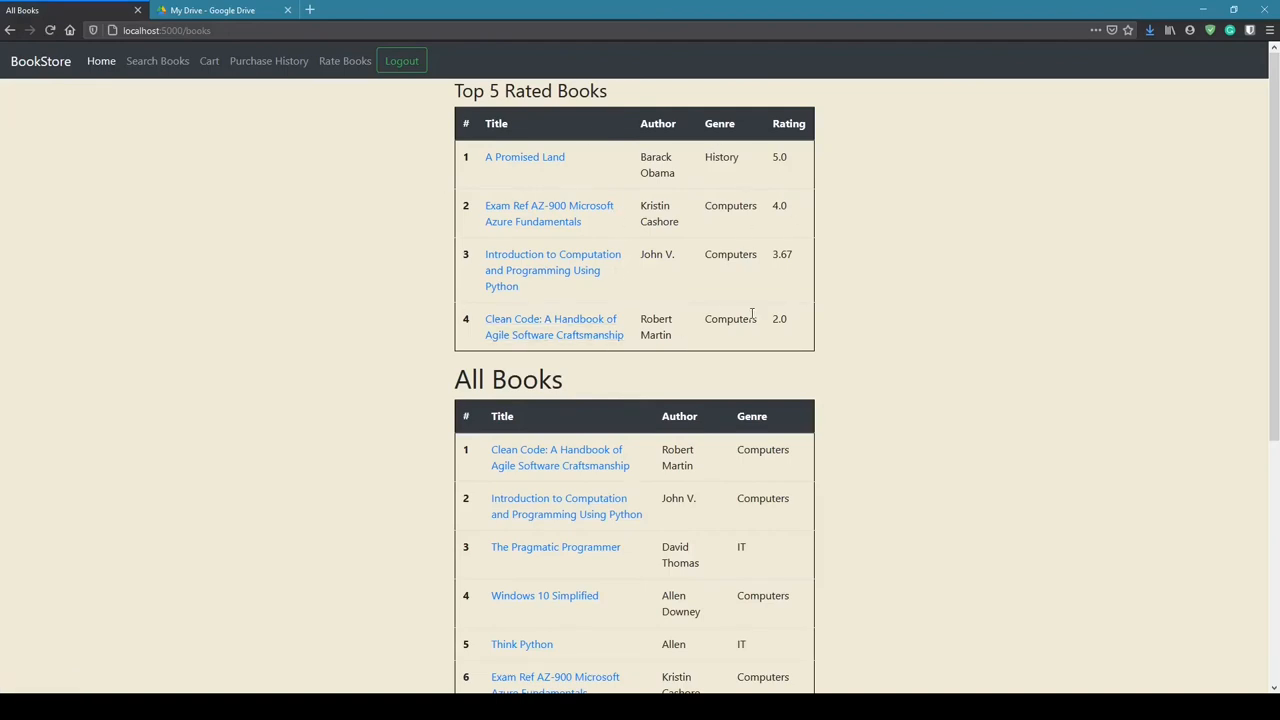